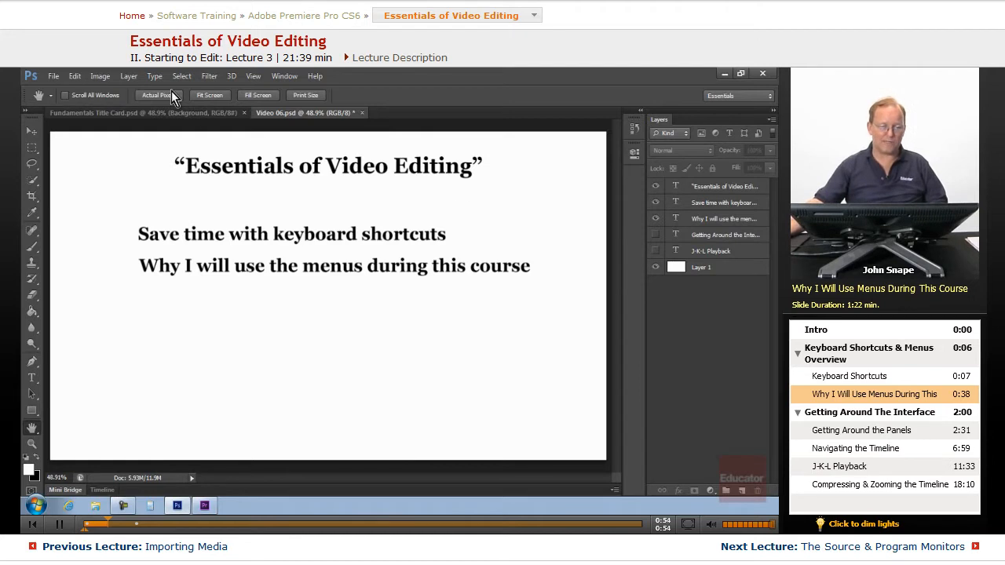
Browse Photoshop's Image menu, show the 'Getting Around the Interface' layer, then switch to Premiere Pro
click(100, 76)
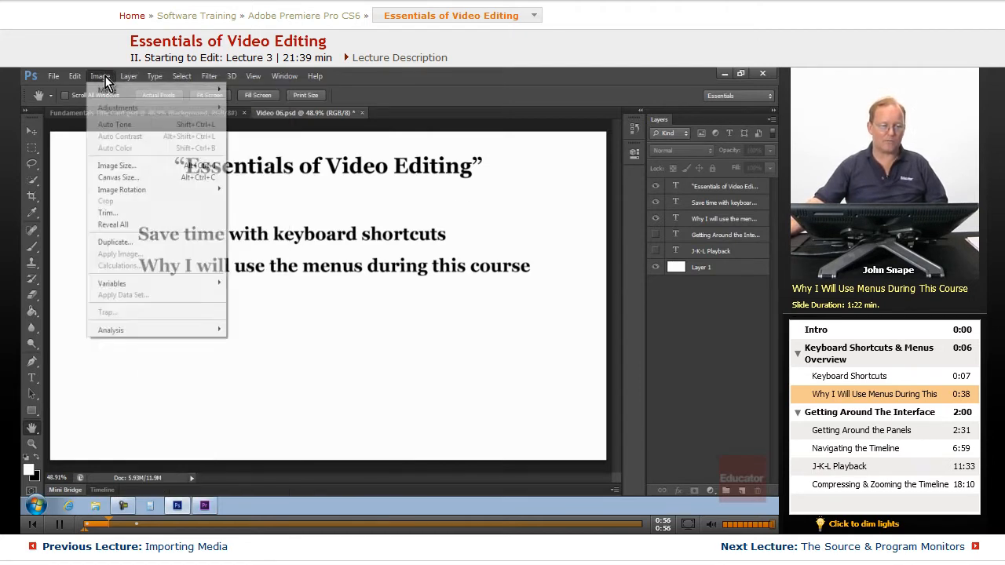
mouse_move(118, 177)
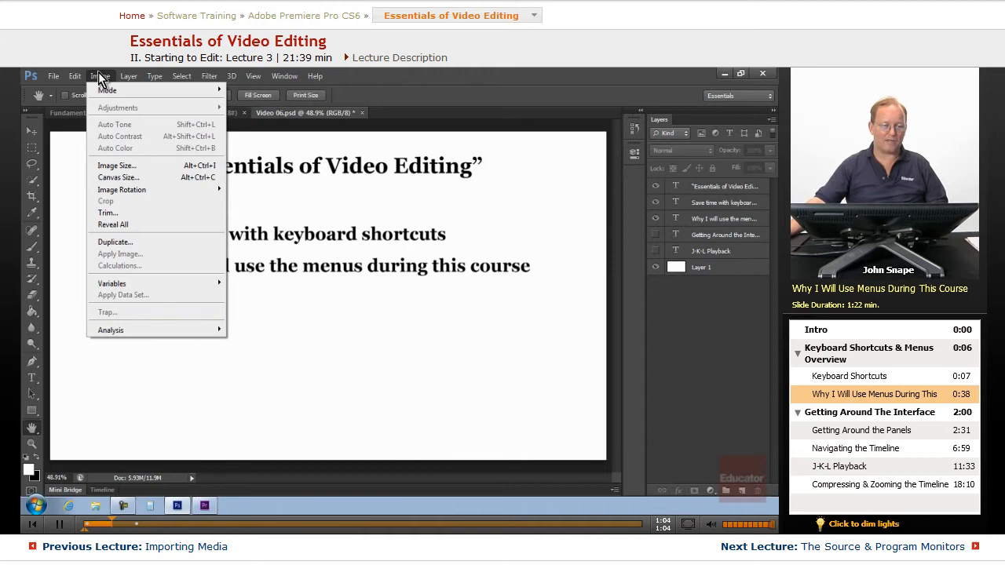
click(334, 321)
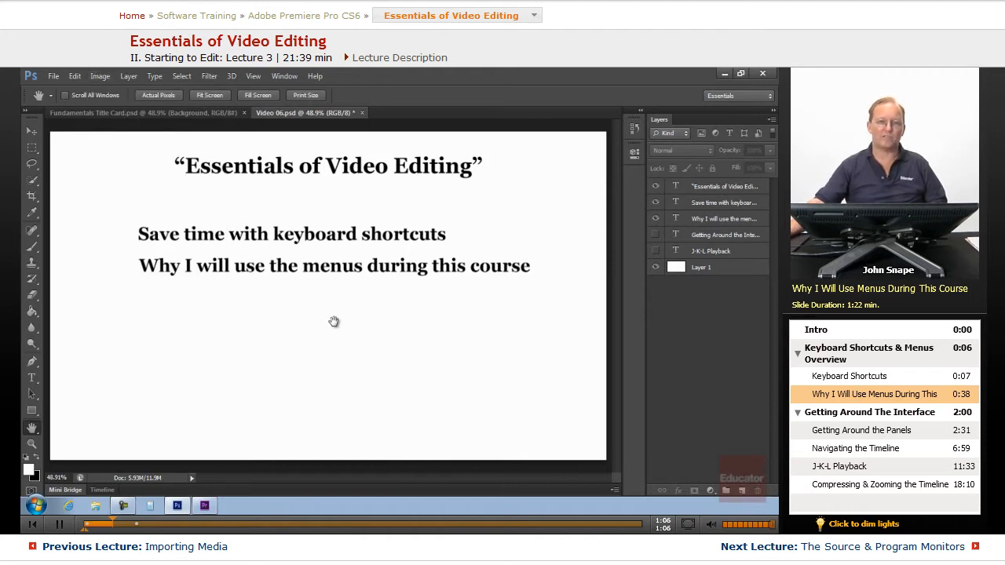
mouse_move(377, 352)
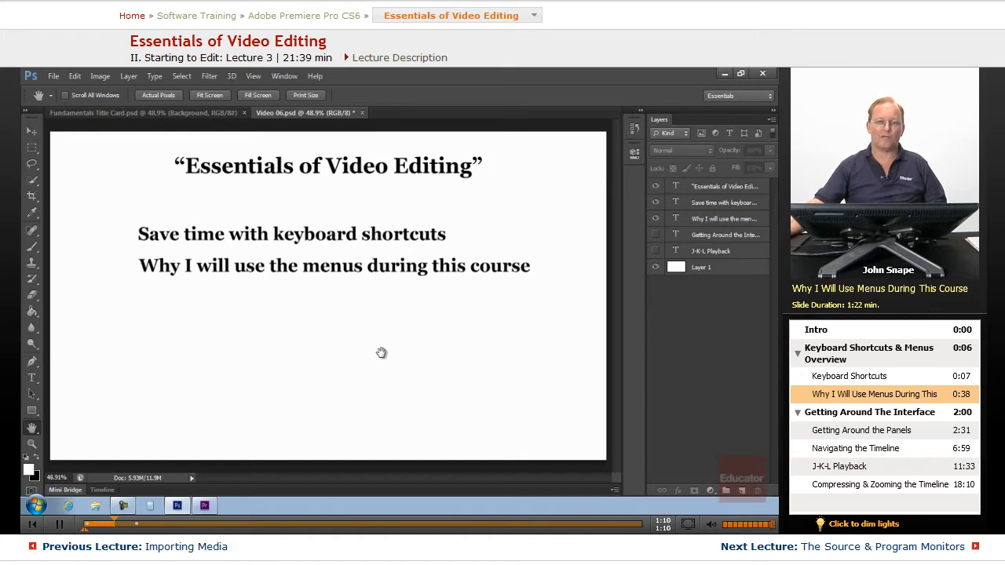
mouse_move(384, 376)
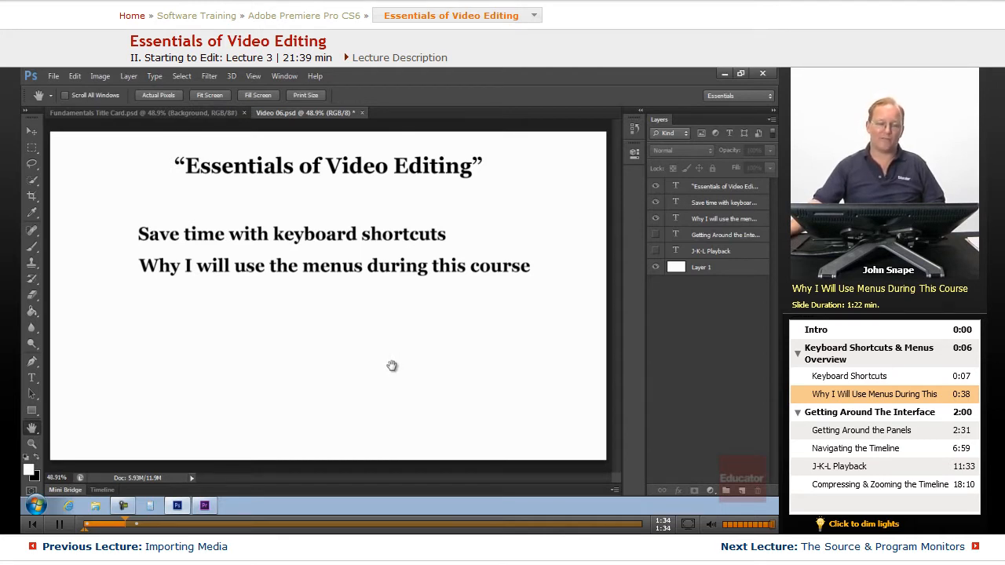
mouse_move(457, 303)
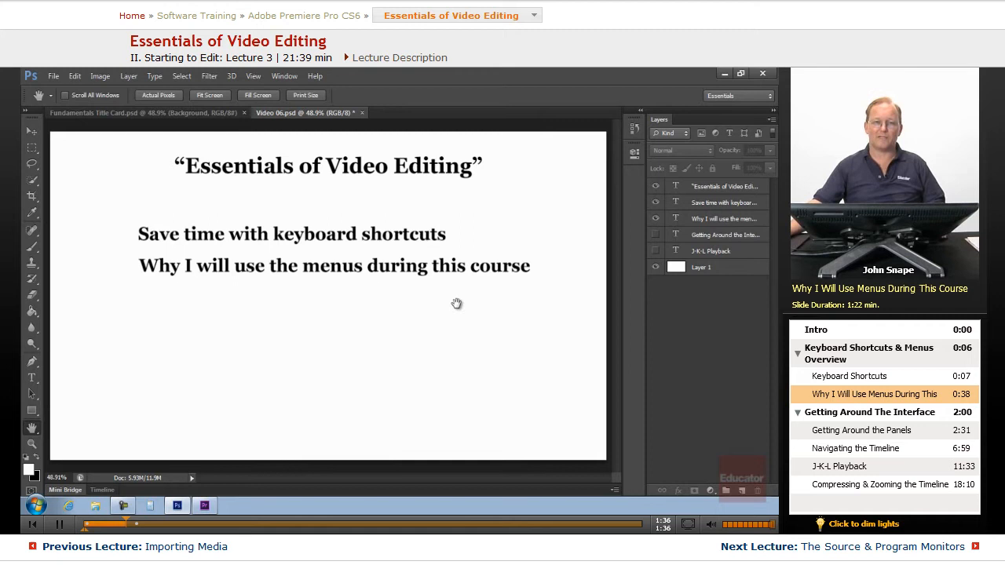
mouse_move(456, 353)
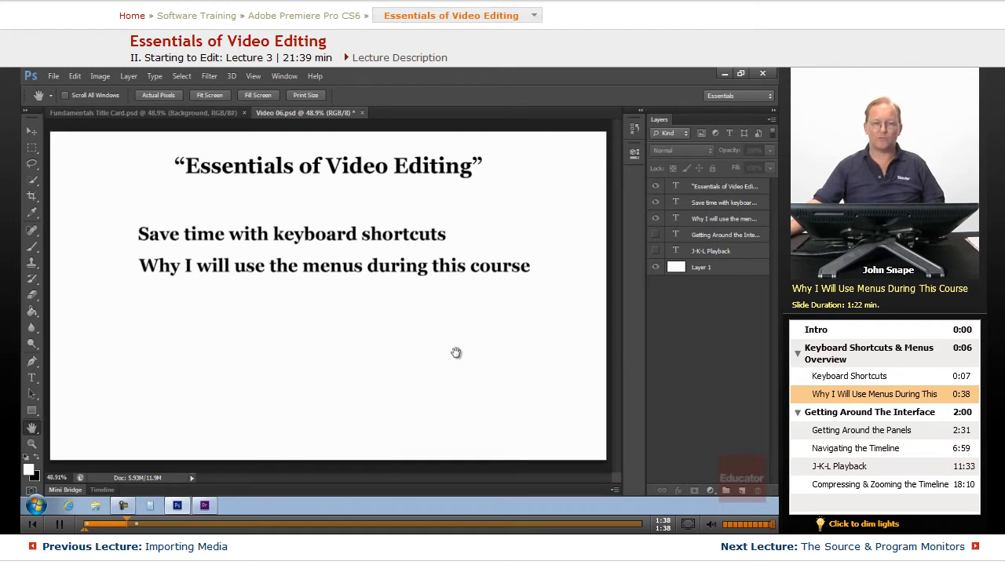
mouse_move(503, 347)
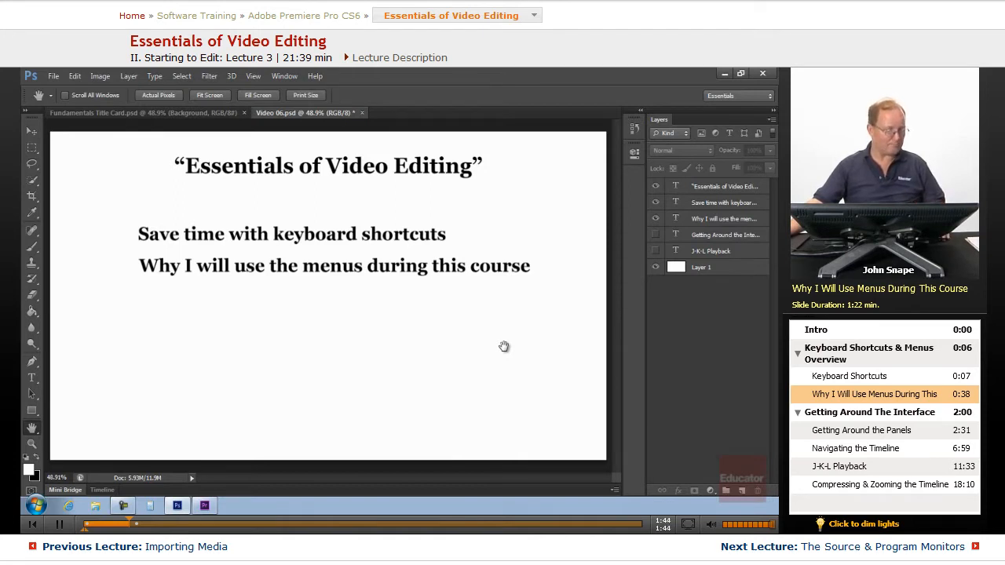
mouse_move(425, 303)
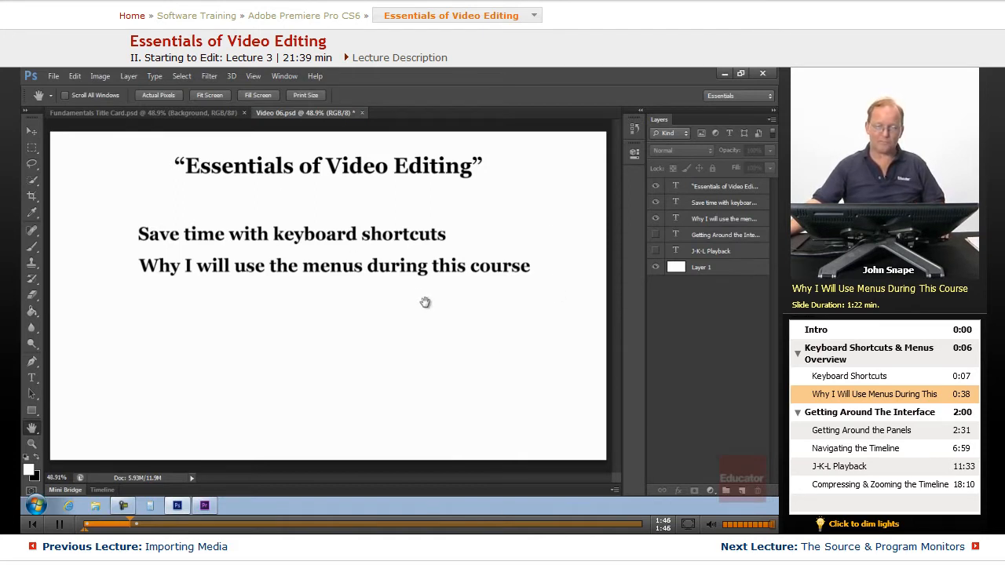
mouse_move(682, 320)
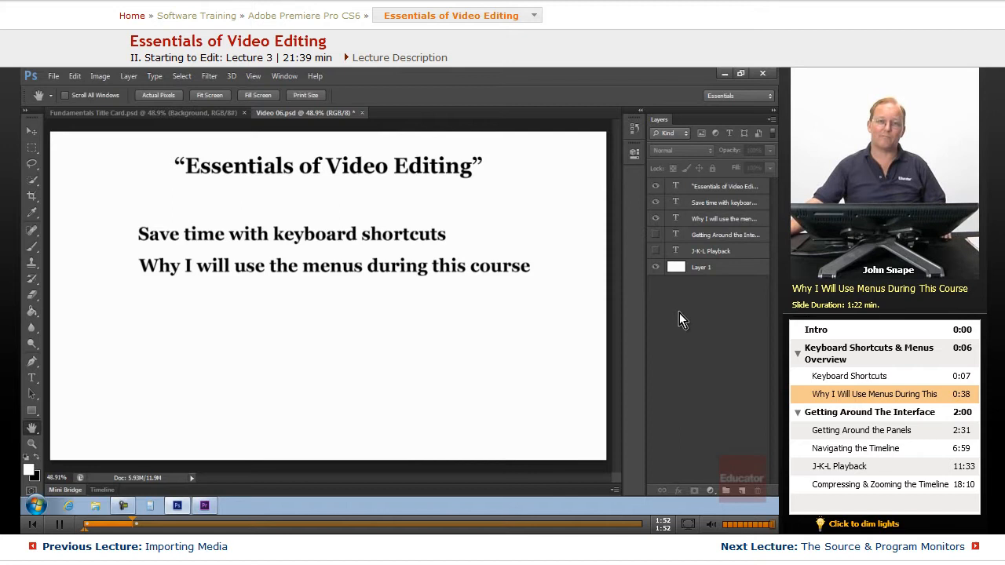
mouse_move(692, 308)
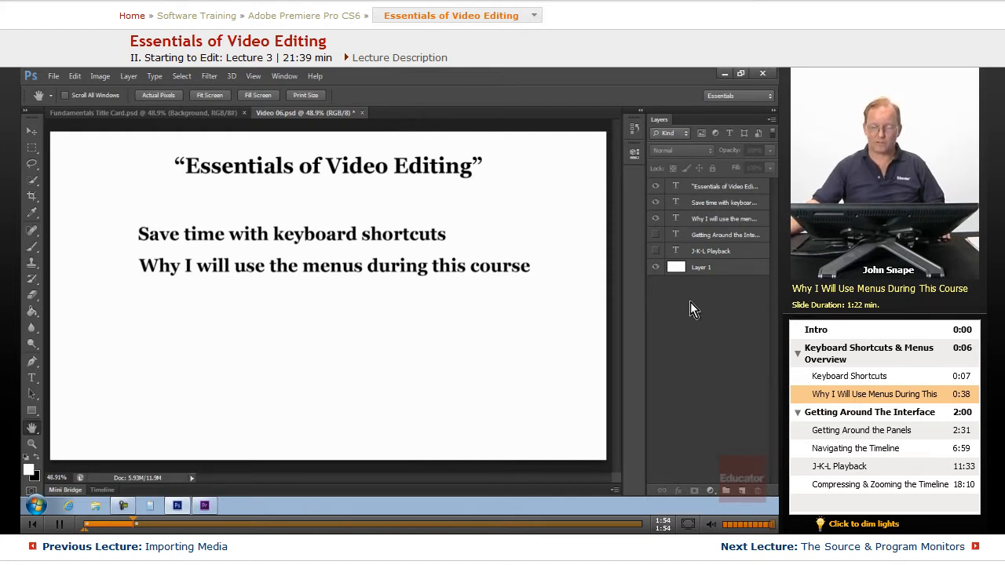
mouse_move(698, 313)
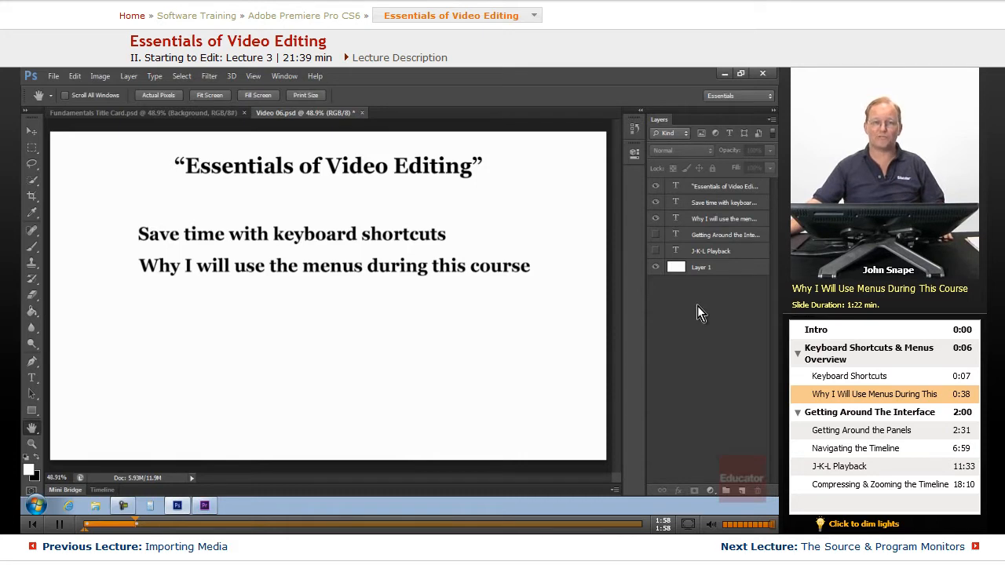
click(869, 412)
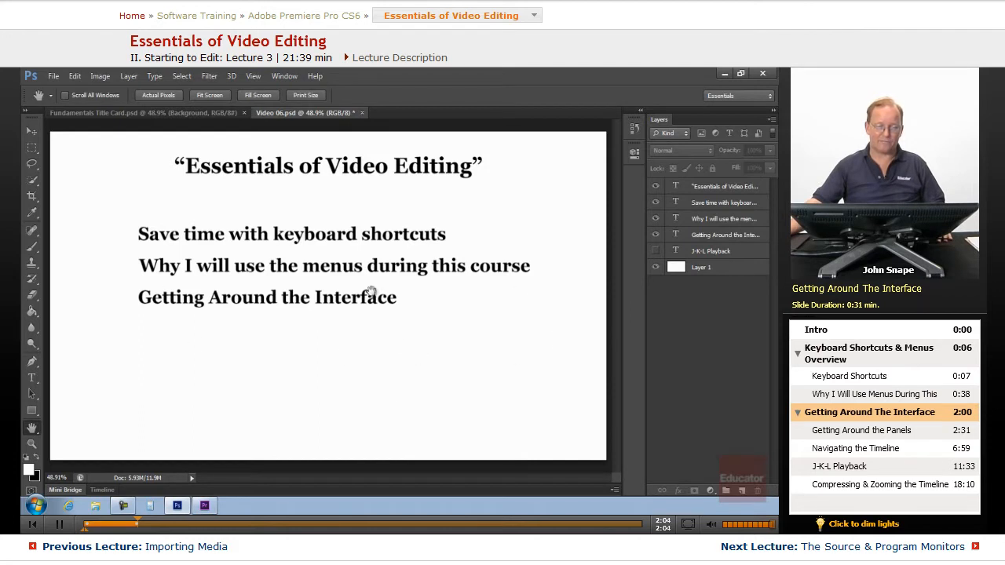
mouse_move(205, 504)
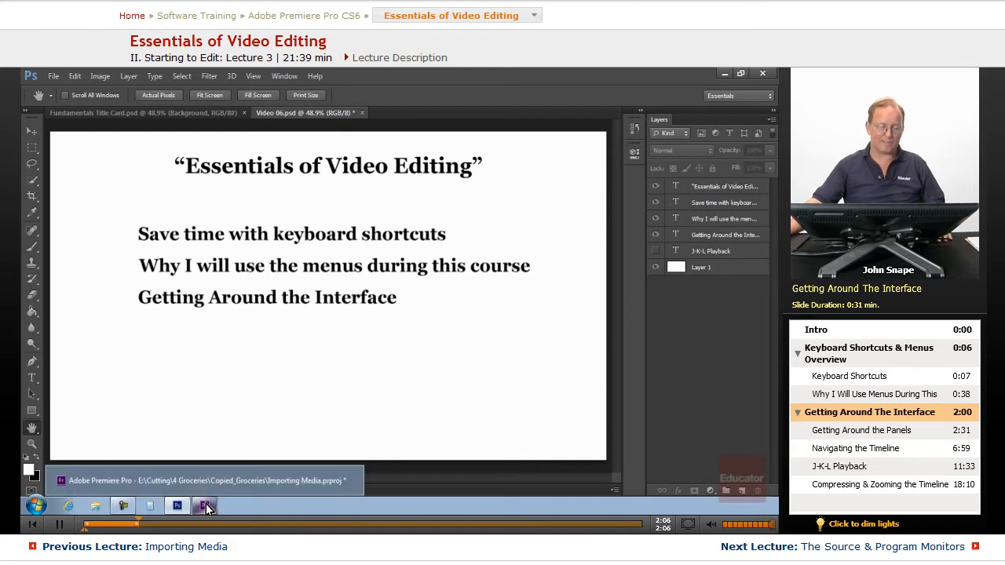
click(205, 504)
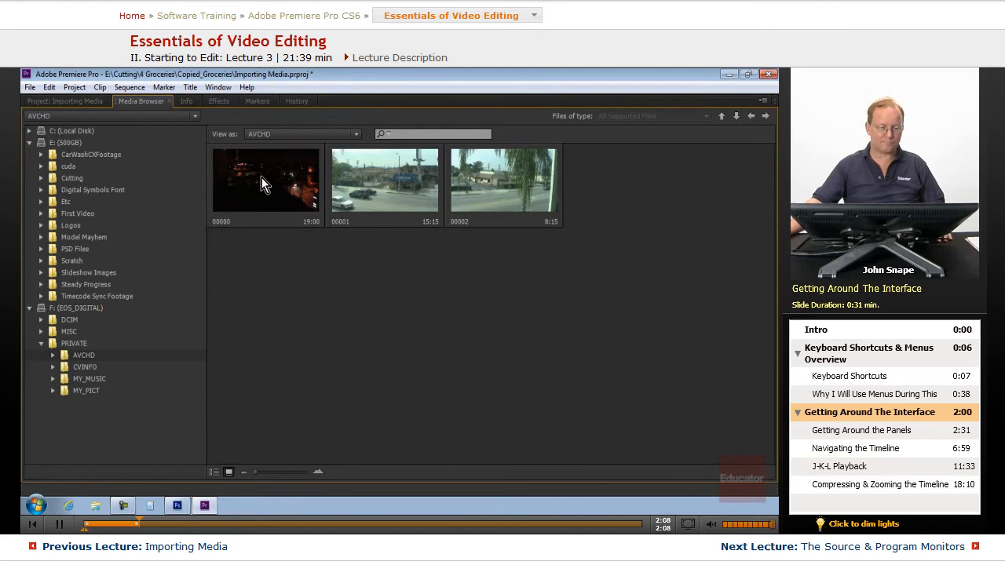
Reset the current Editing workspace from the Window > Workspace menu, confirming with Yes
click(218, 87)
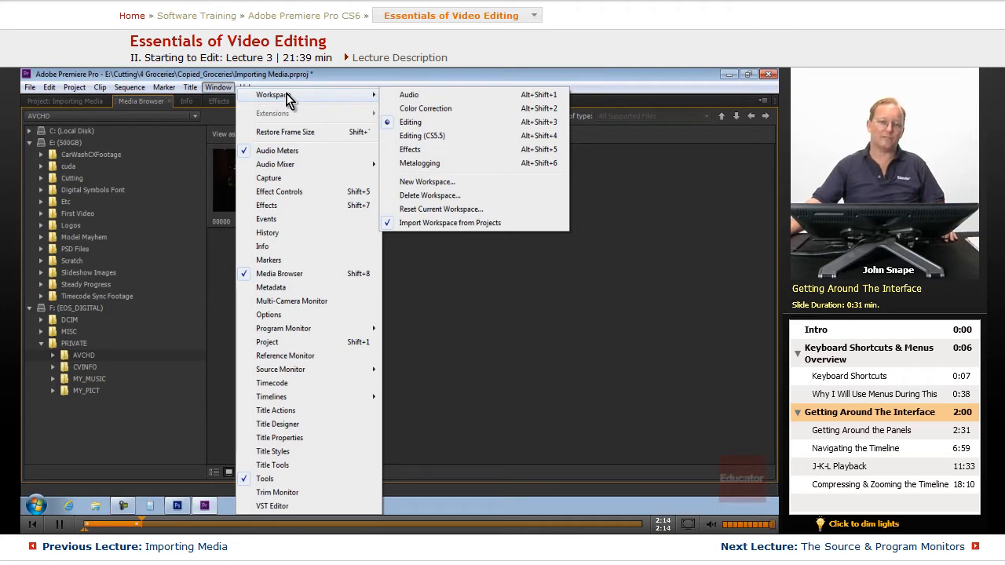
mouse_move(440, 212)
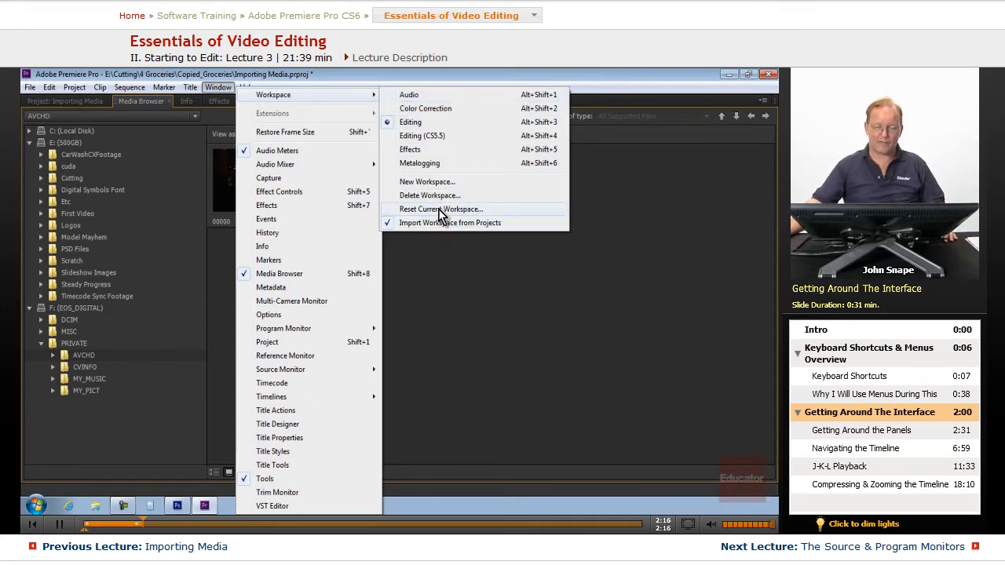
click(440, 208)
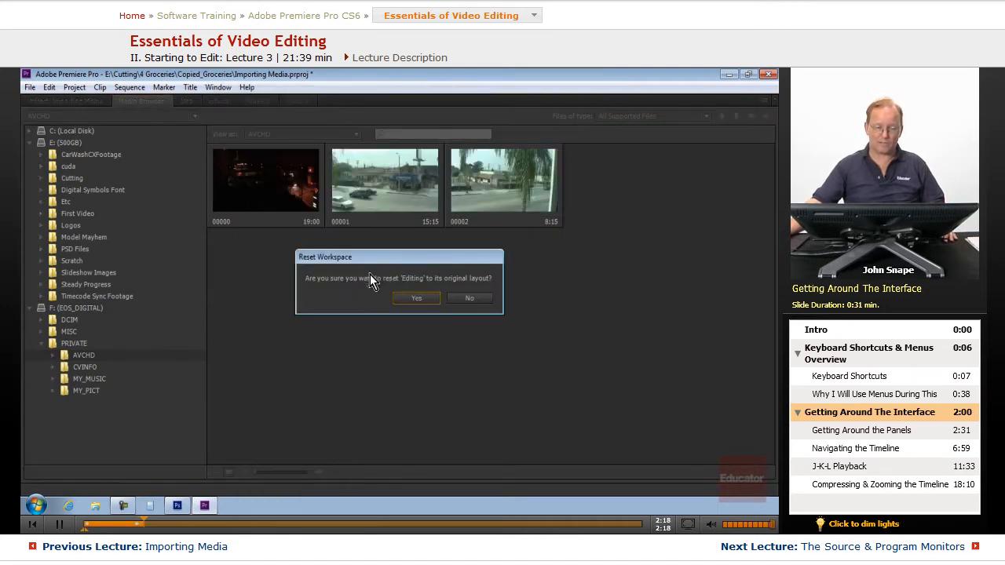
click(416, 298)
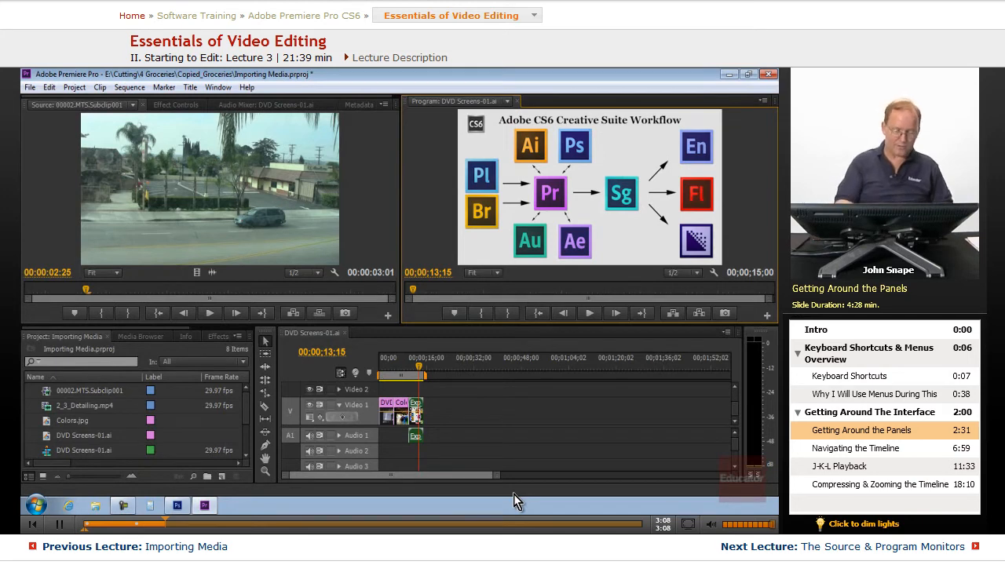
Cycle the Effect Controls, Audio Mixer, Effects and Media Browser tabs, ending on Audio Mixer and Media Browser
click(175, 105)
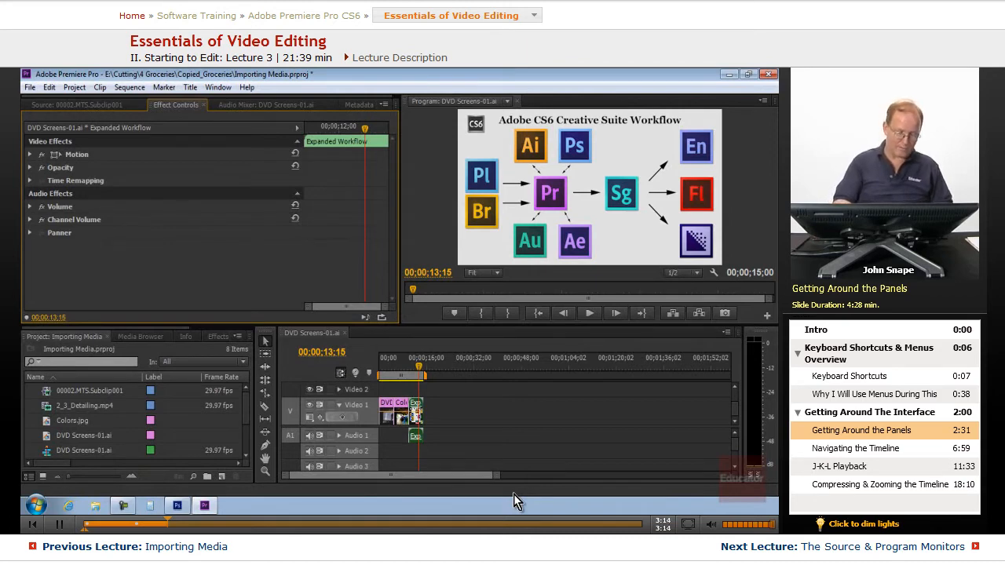
click(271, 104)
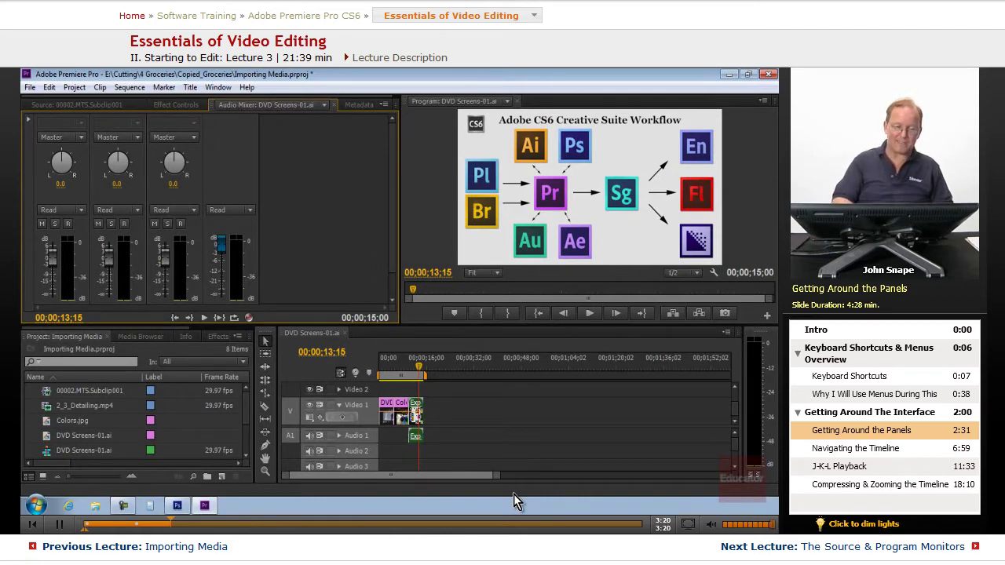
click(217, 336)
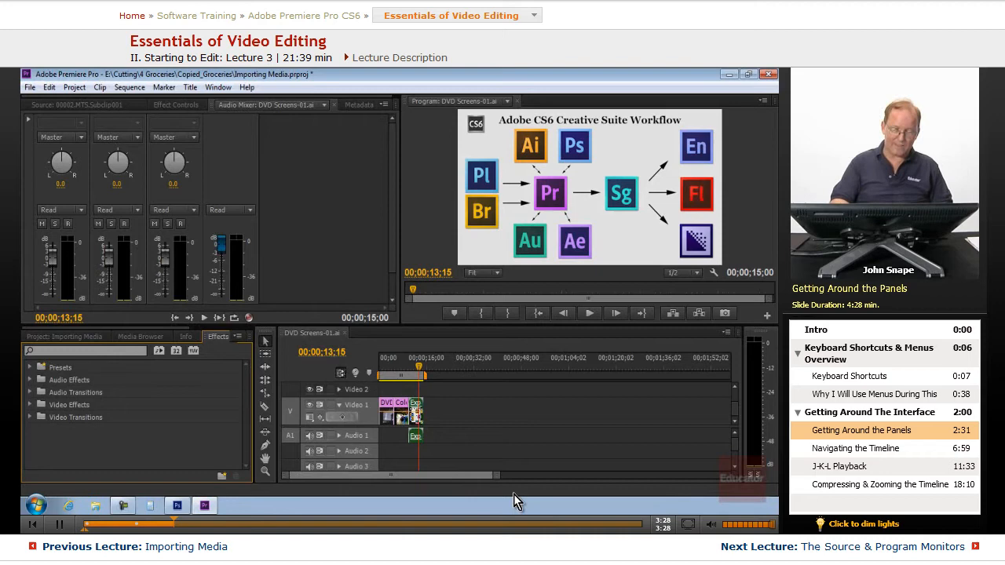
click(141, 336)
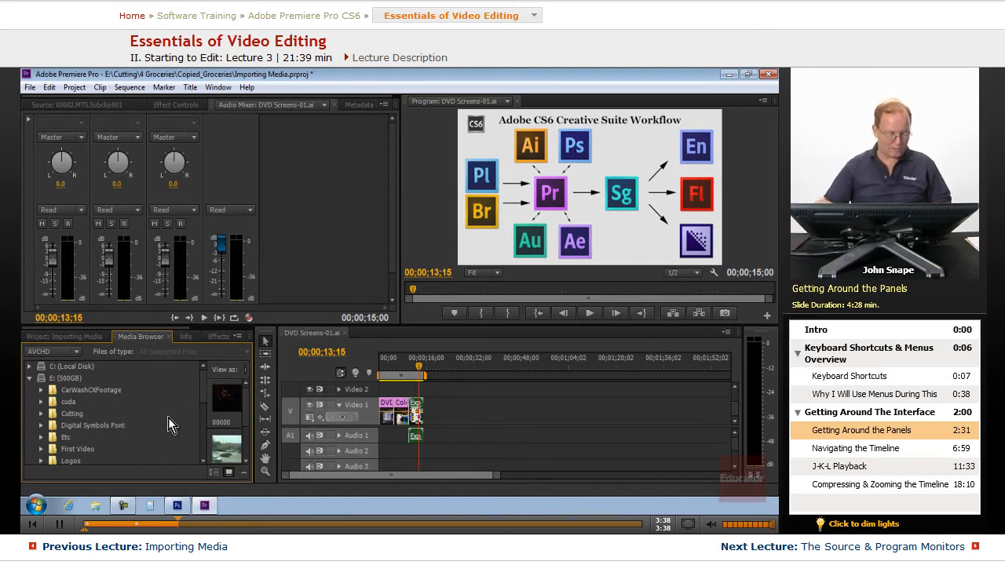
Bring the Project panel back in front, listing the imported clips
click(63, 336)
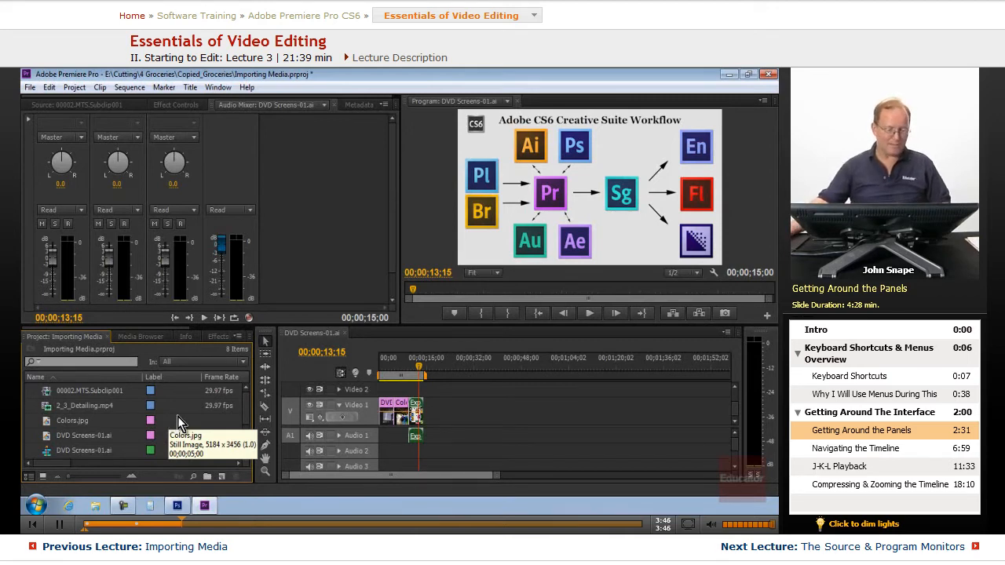
mouse_move(140, 406)
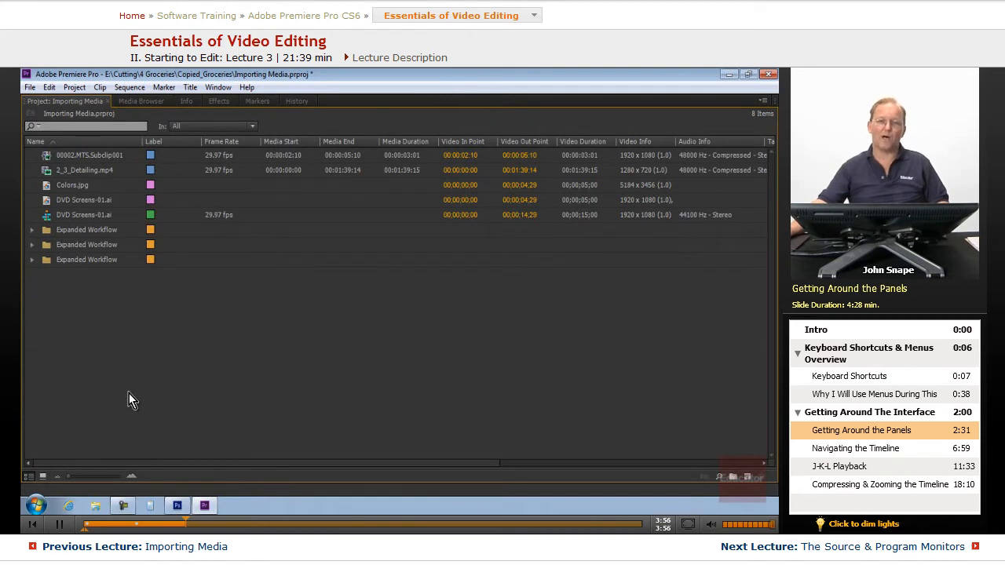
mouse_move(150, 370)
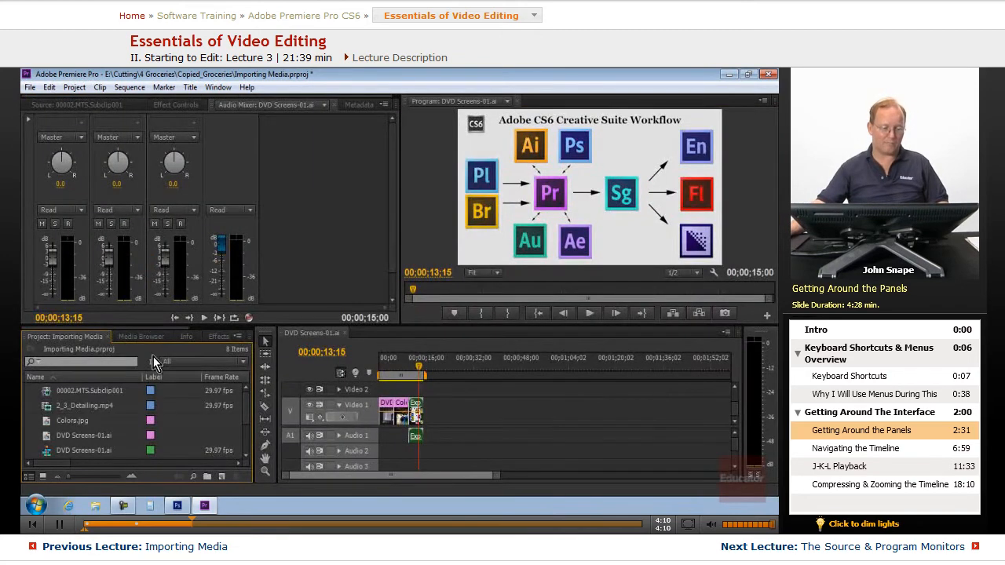
mouse_move(125, 391)
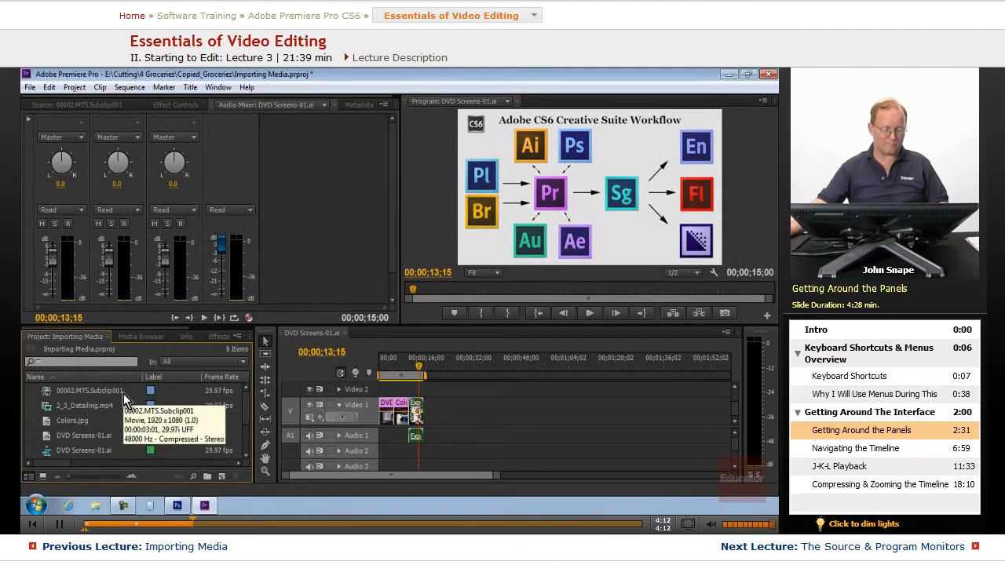
mouse_move(265, 392)
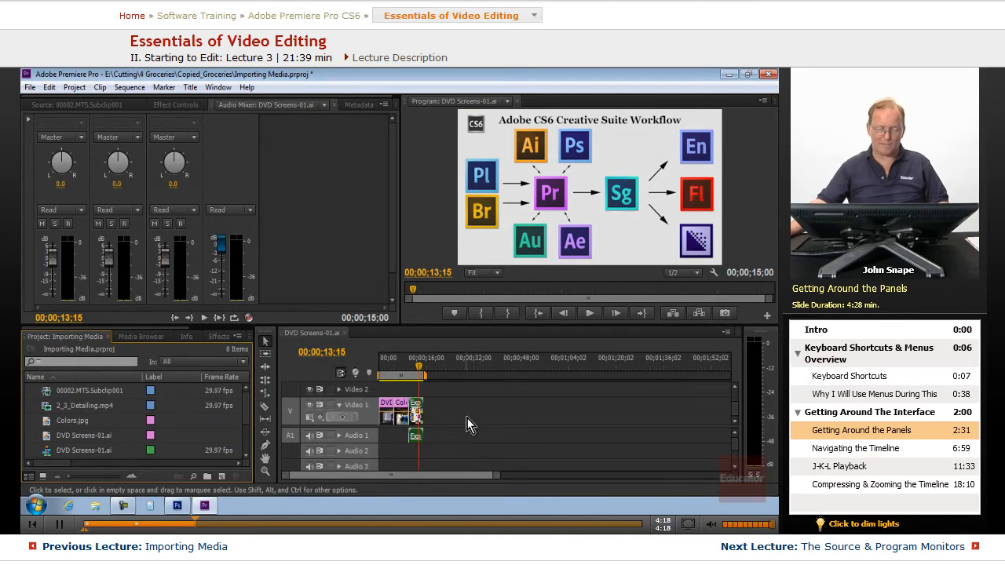
mouse_move(493, 423)
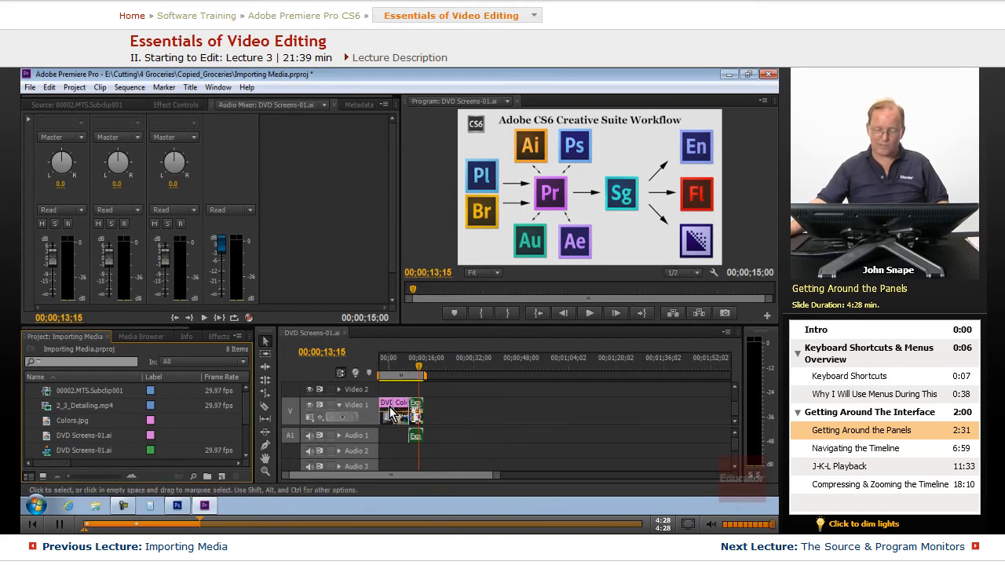
mouse_move(494, 416)
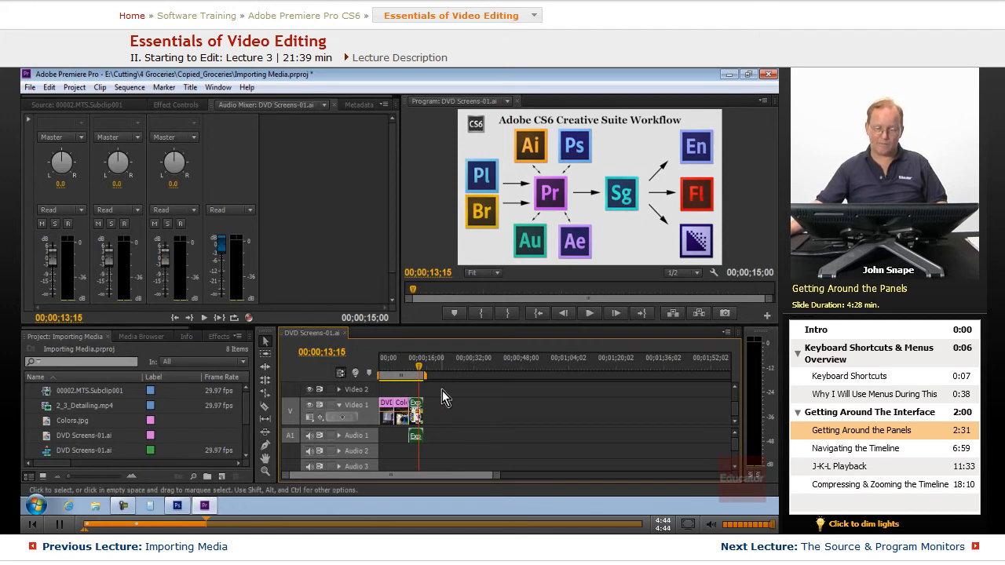
mouse_move(456, 416)
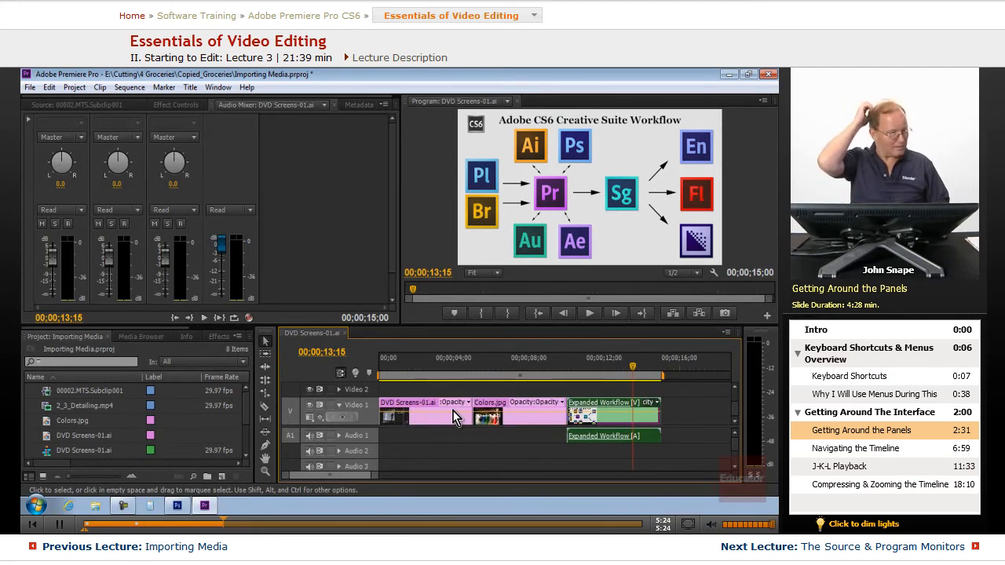
mouse_move(409, 389)
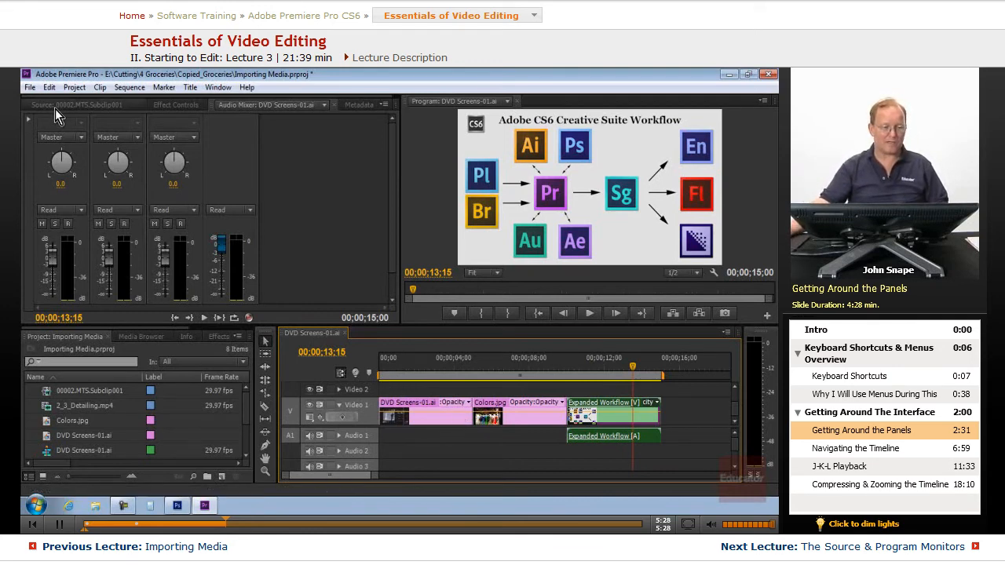
Show the Source Monitor tab in front of the Audio Mixer, previewing 00002.MTS
click(75, 104)
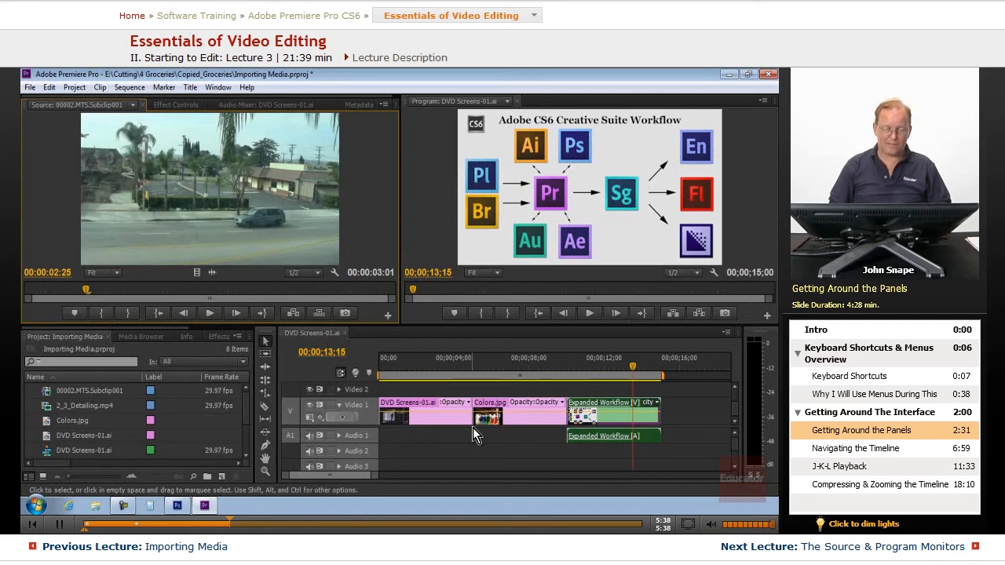
mouse_move(253, 423)
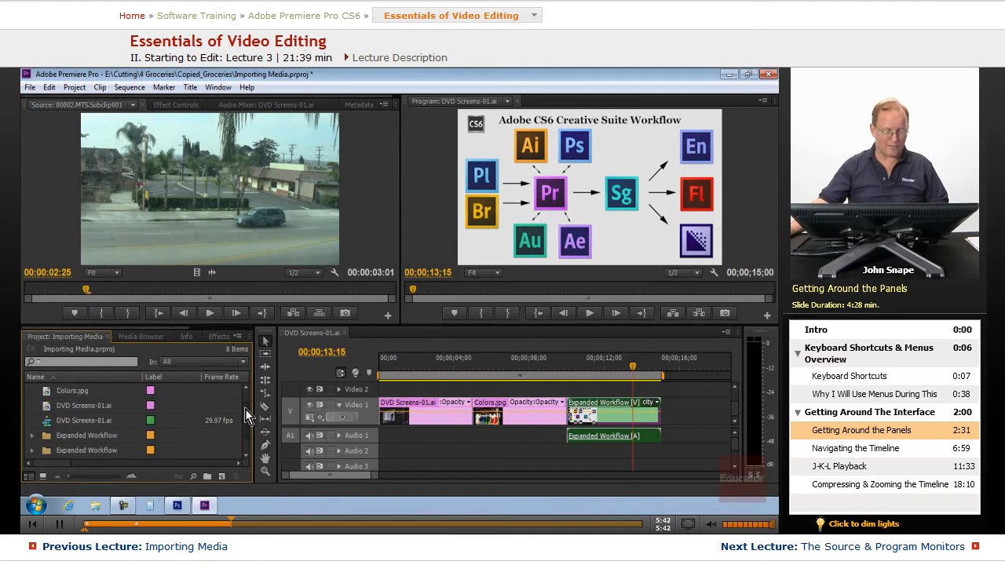
Open the Expanded Workflow sequence from the Project panel, then reselect the DVD Screens-01.ai tab
scroll(down, 3)
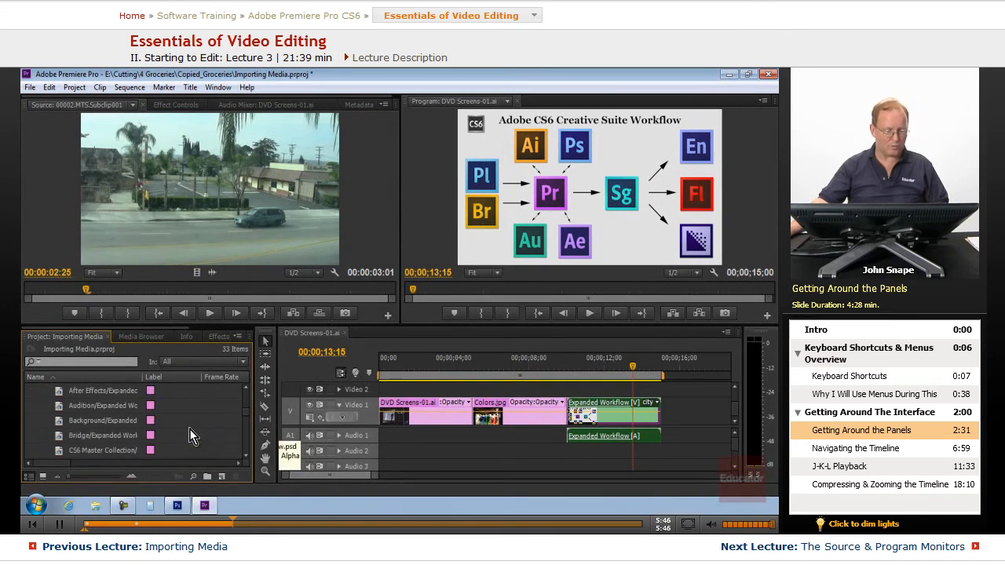
double_click(100, 420)
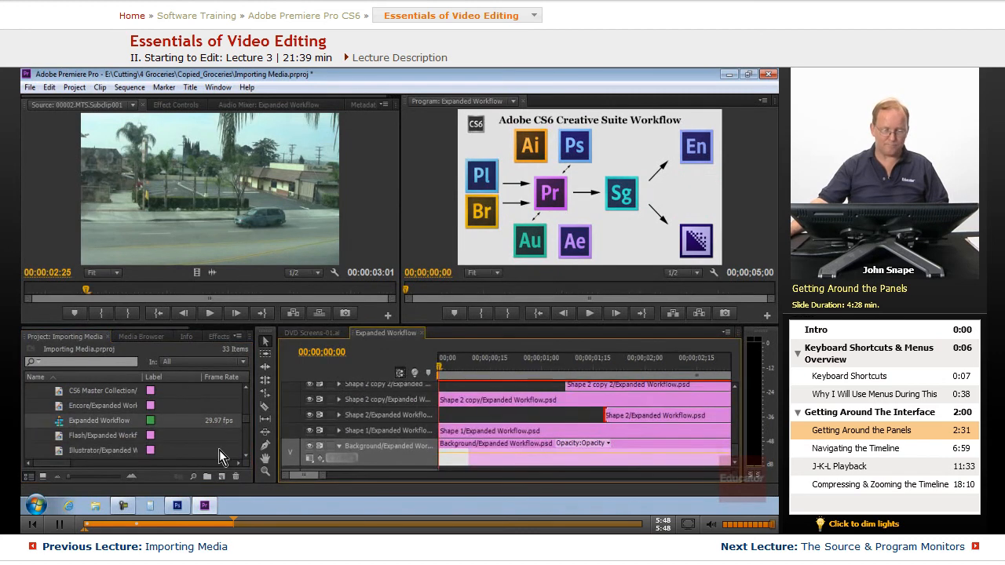
click(312, 333)
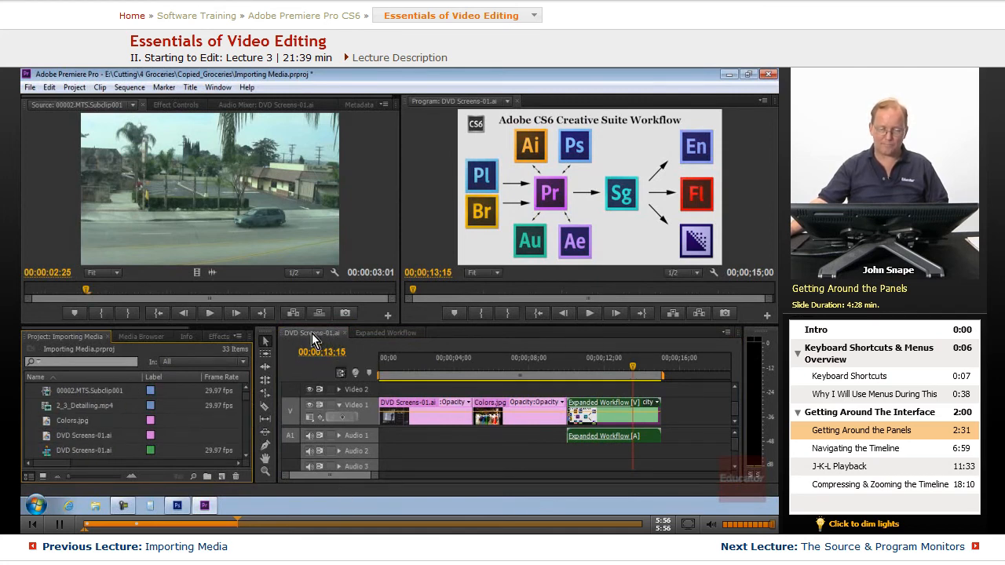
mouse_move(404, 343)
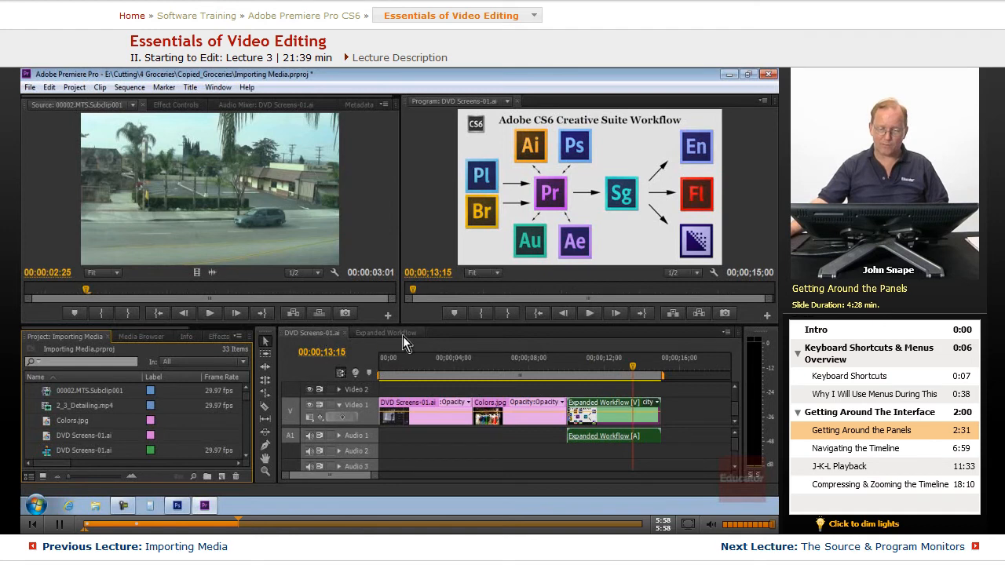
mouse_move(424, 506)
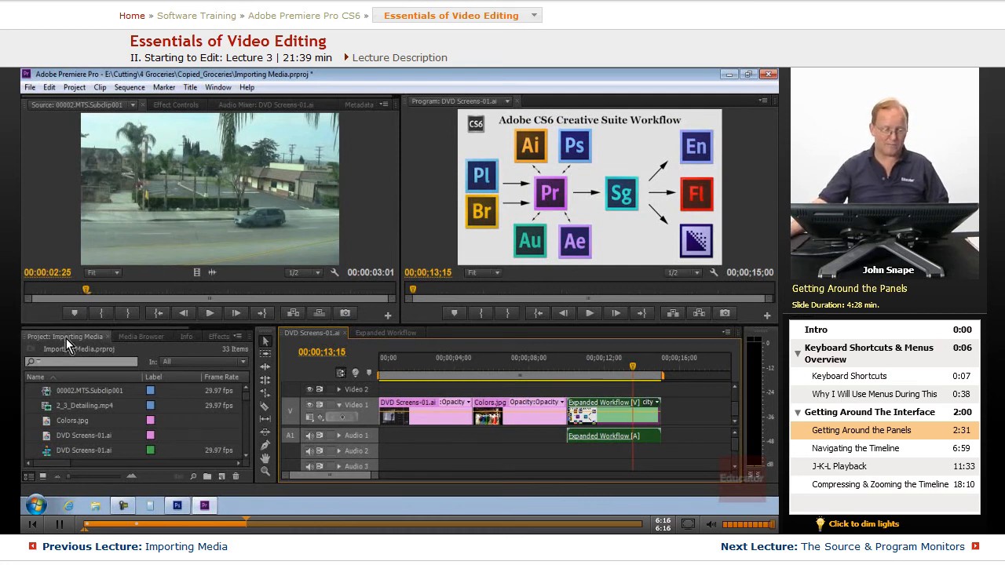
Toggle between the DVD Screens-01.ai and Expanded Workflow sequence tabs, ending on Expanded Workflow
click(386, 332)
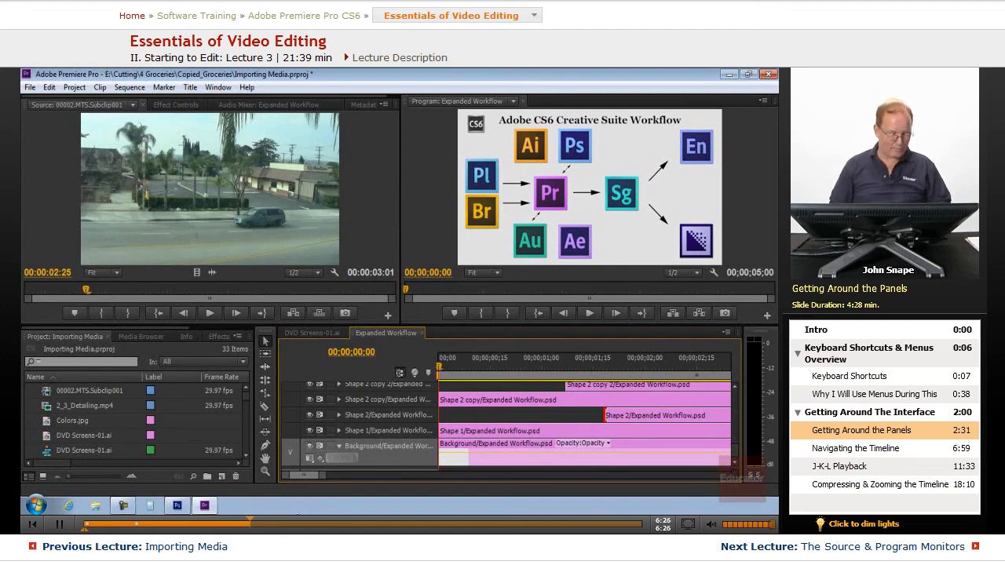
click(312, 333)
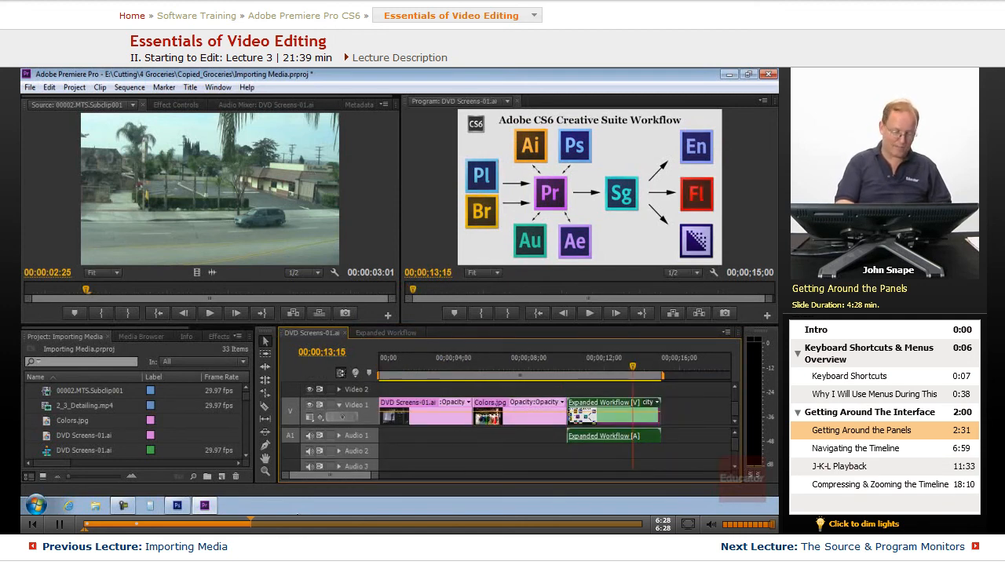
click(385, 333)
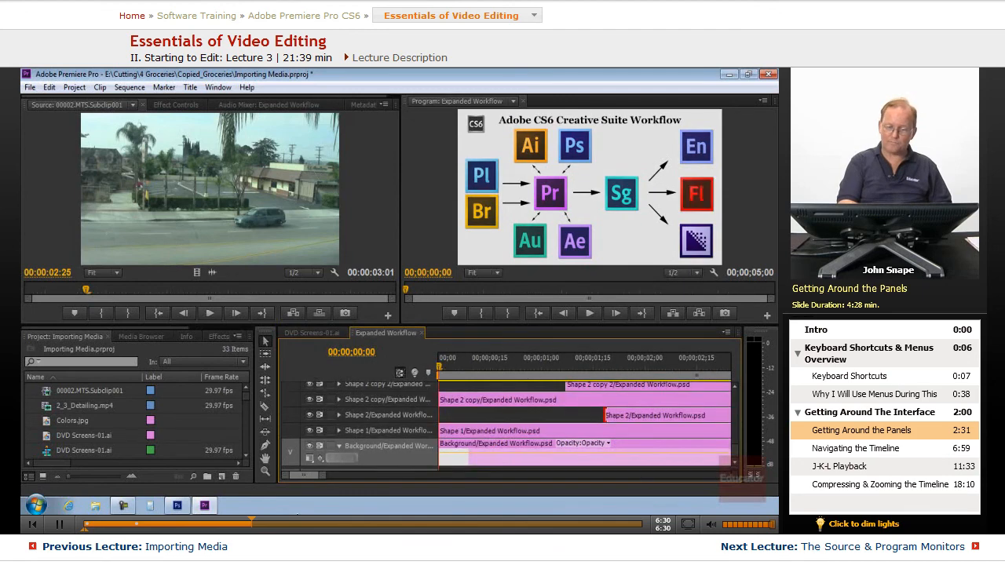
click(312, 333)
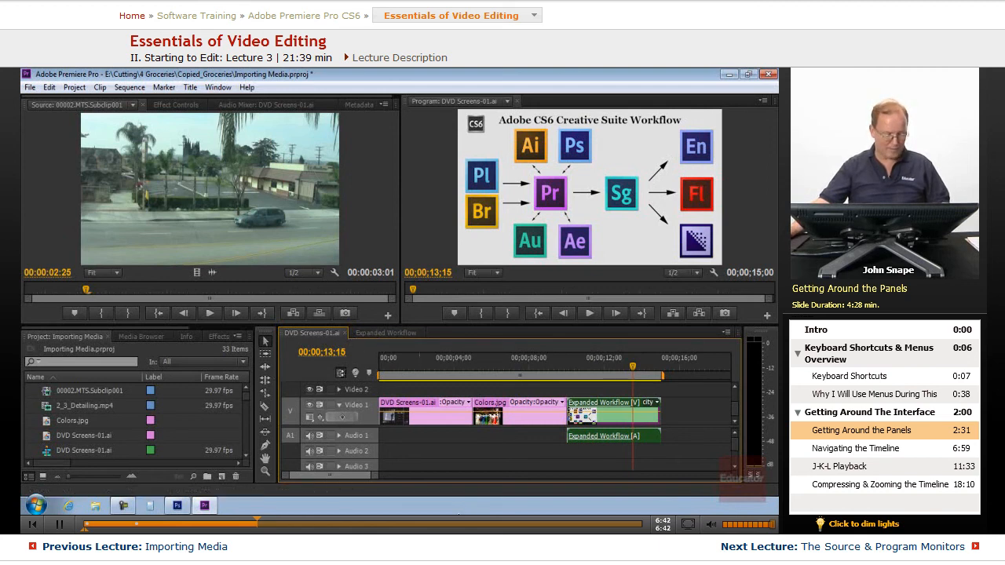
click(385, 332)
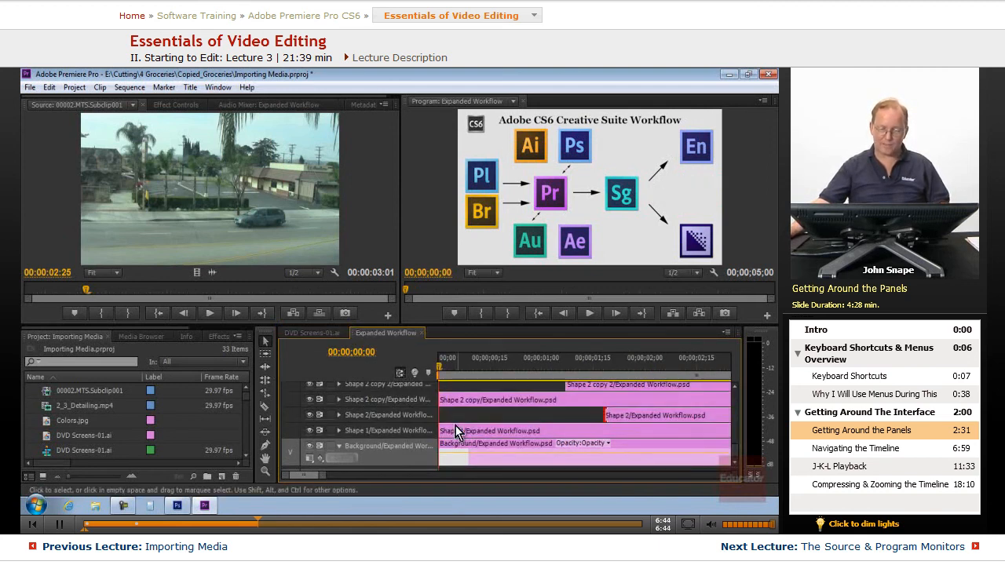
mouse_move(400, 374)
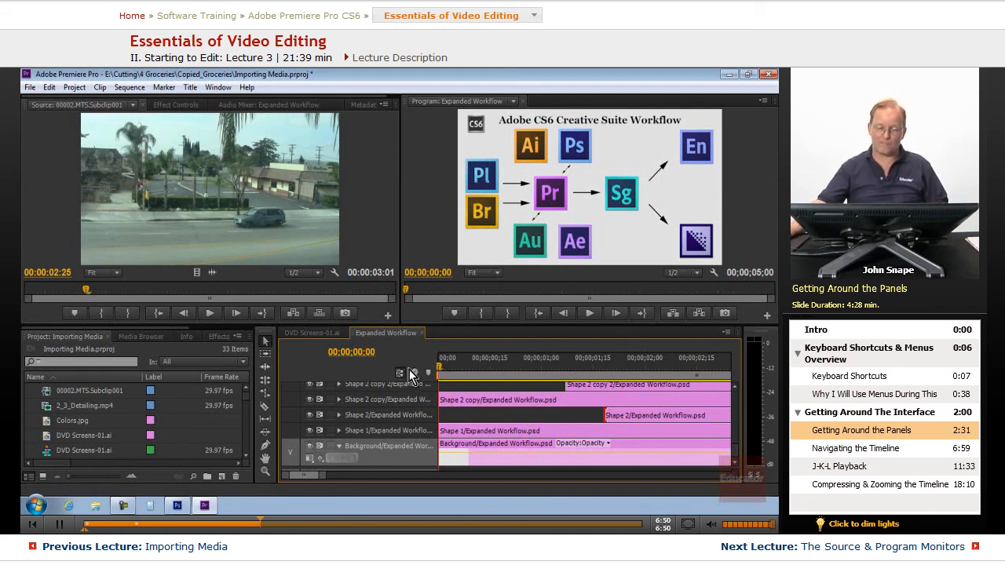
mouse_move(329, 324)
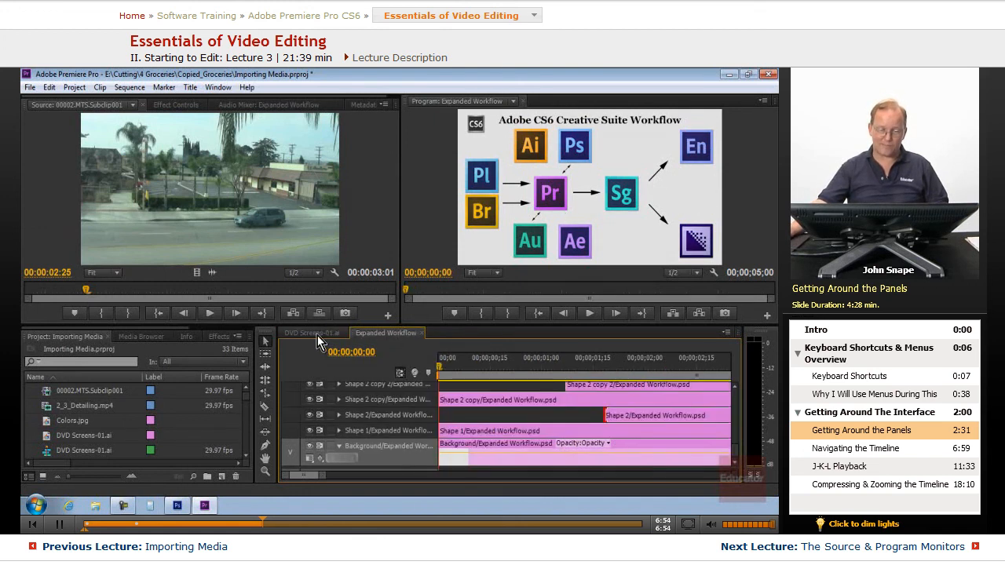
click(310, 333)
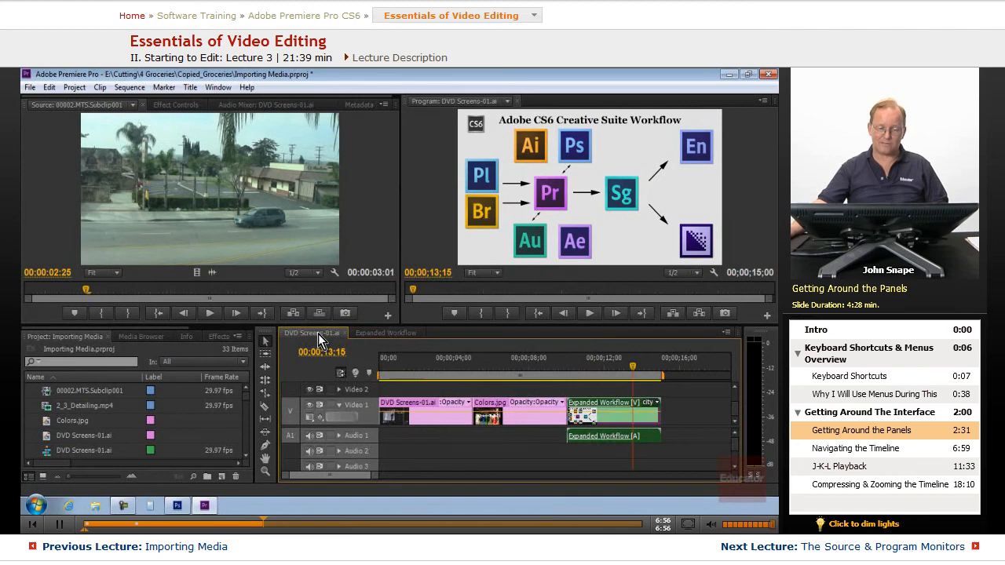
click(386, 333)
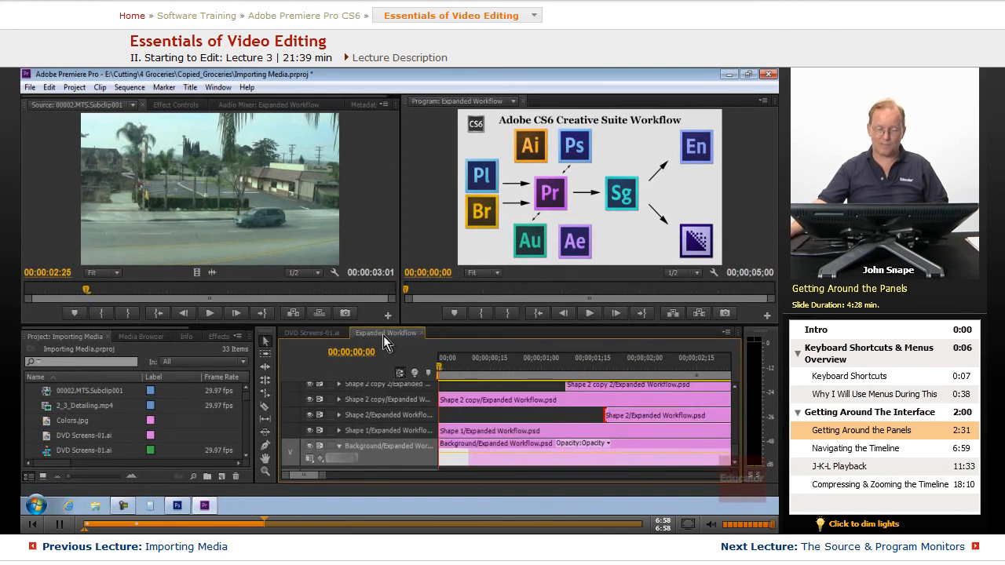